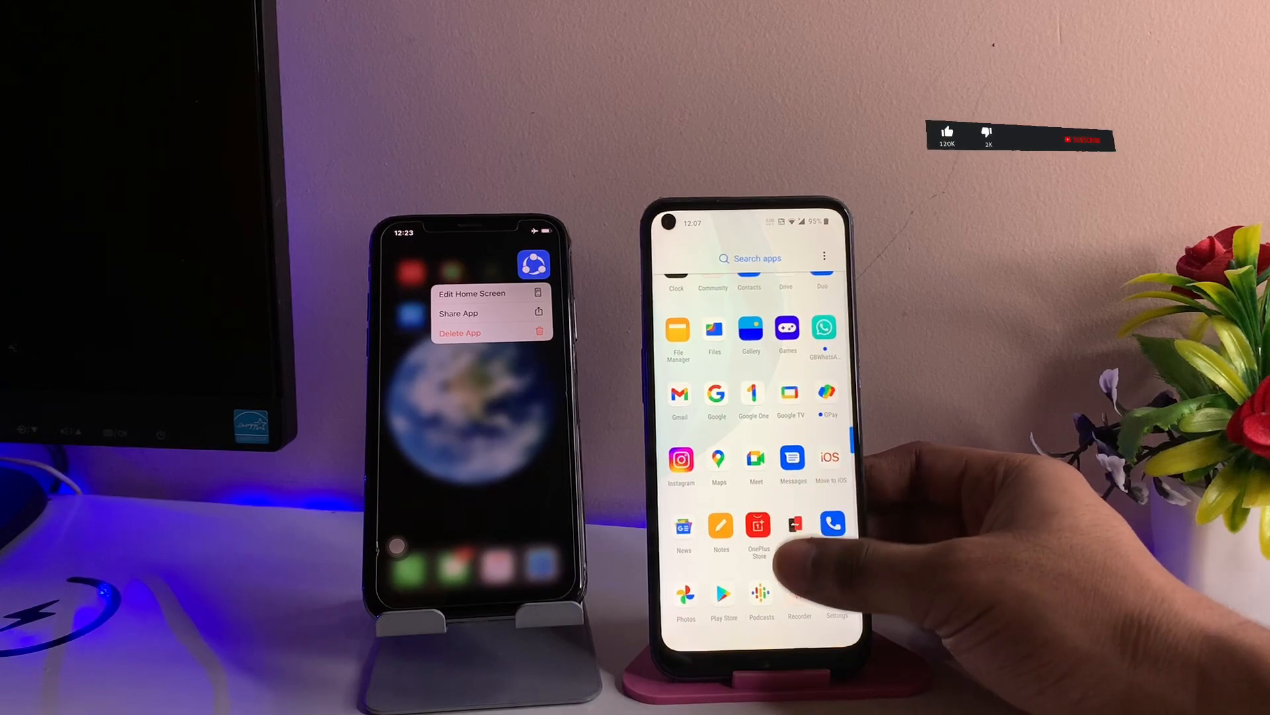
Open Chrome from the Android app drawer at Softonic's SHAREit for Android download page
scroll("down", 3)
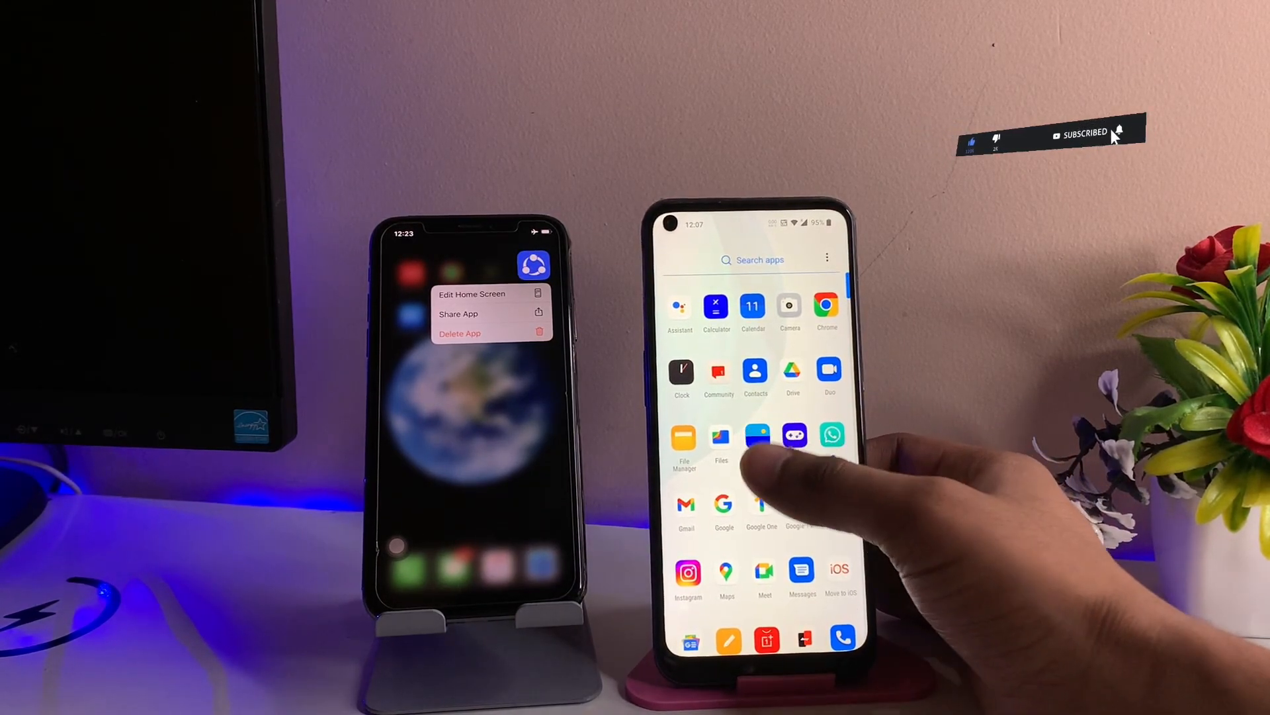
left_click(720, 442)
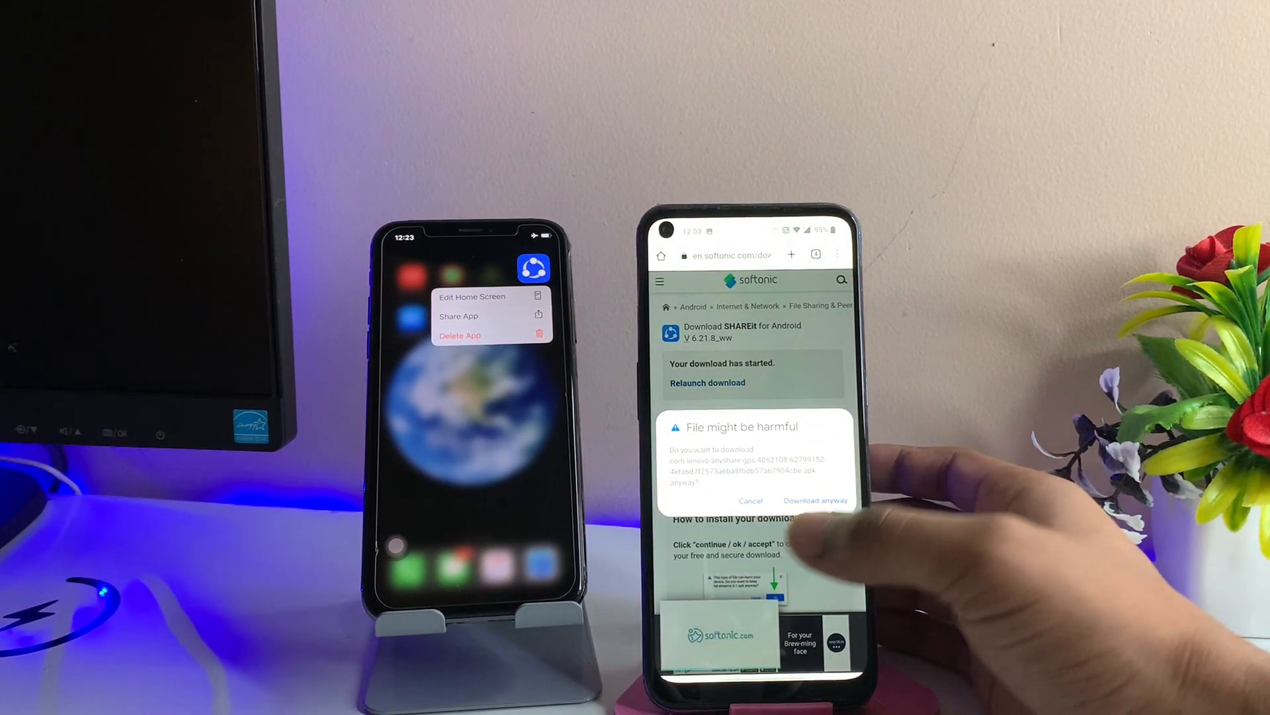
Choose 'Download anyway' on the harmful-file warning to download the SHAREit APK
left_click(815, 500)
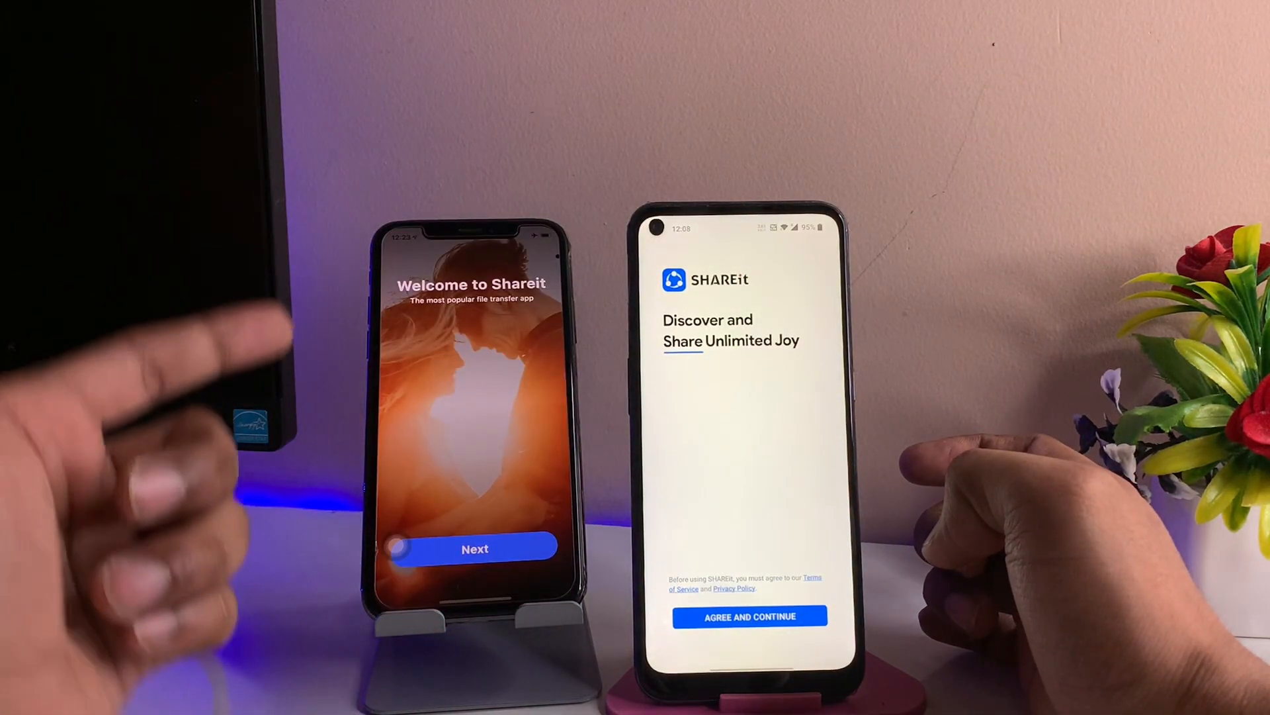
Skip iPhone onboarding and premium offer; agree to terms and grant All files access on Android
left_click(474, 548)
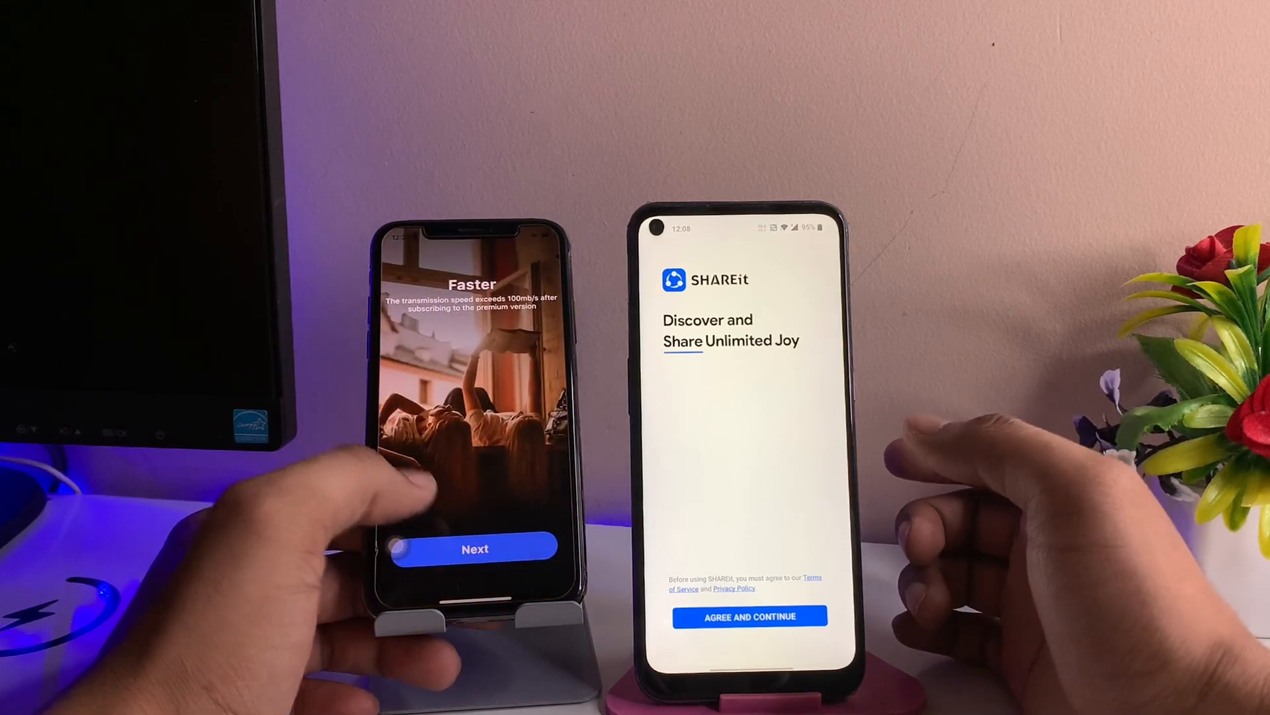
left_click(474, 548)
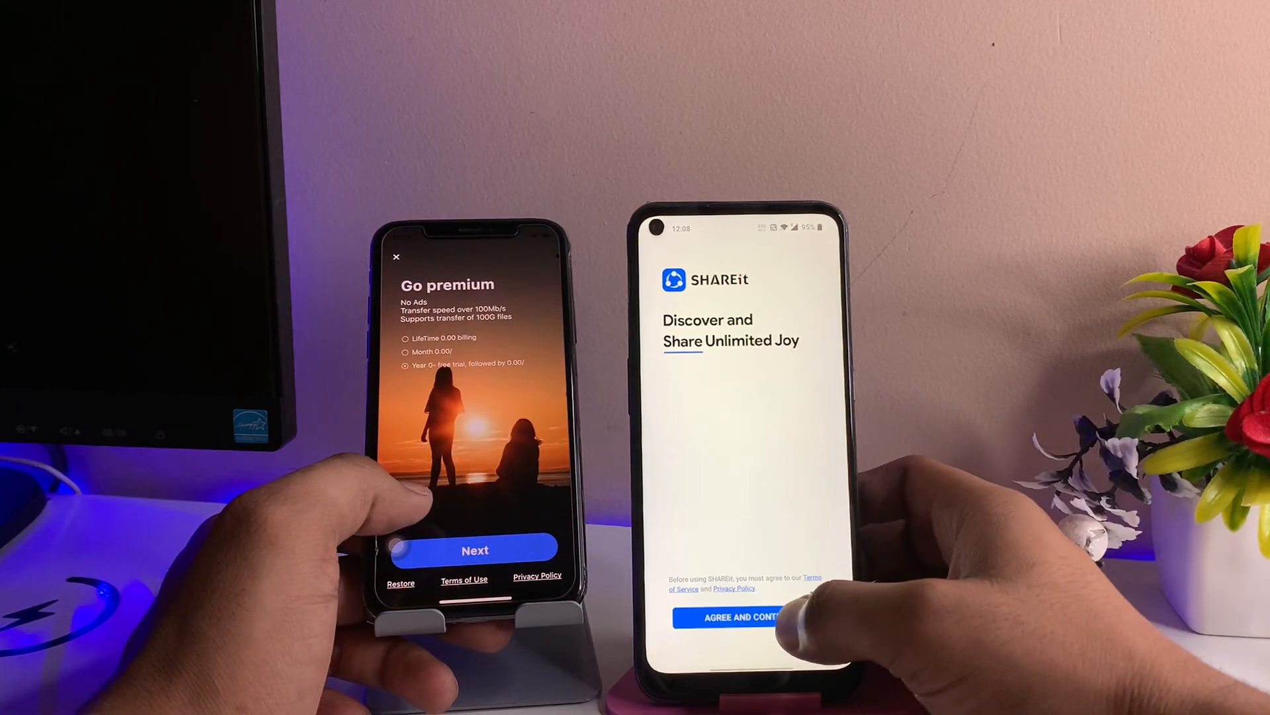
left_click(737, 617)
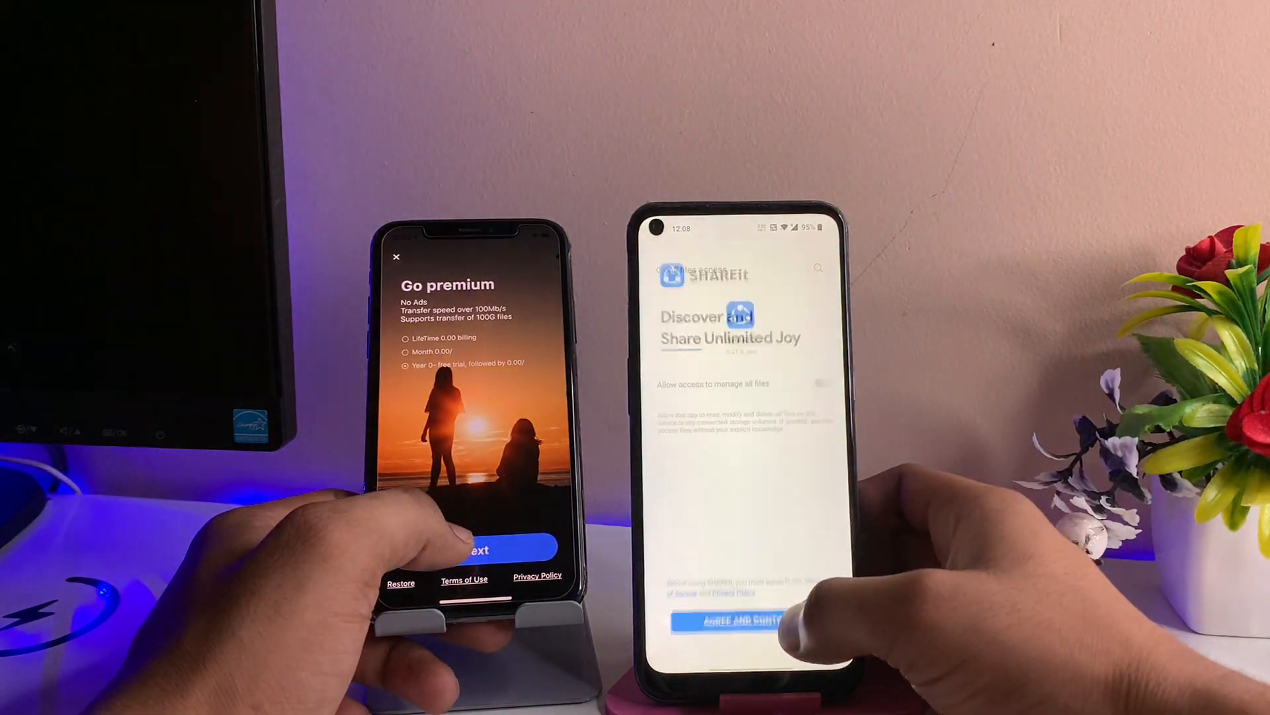
left_click(821, 381)
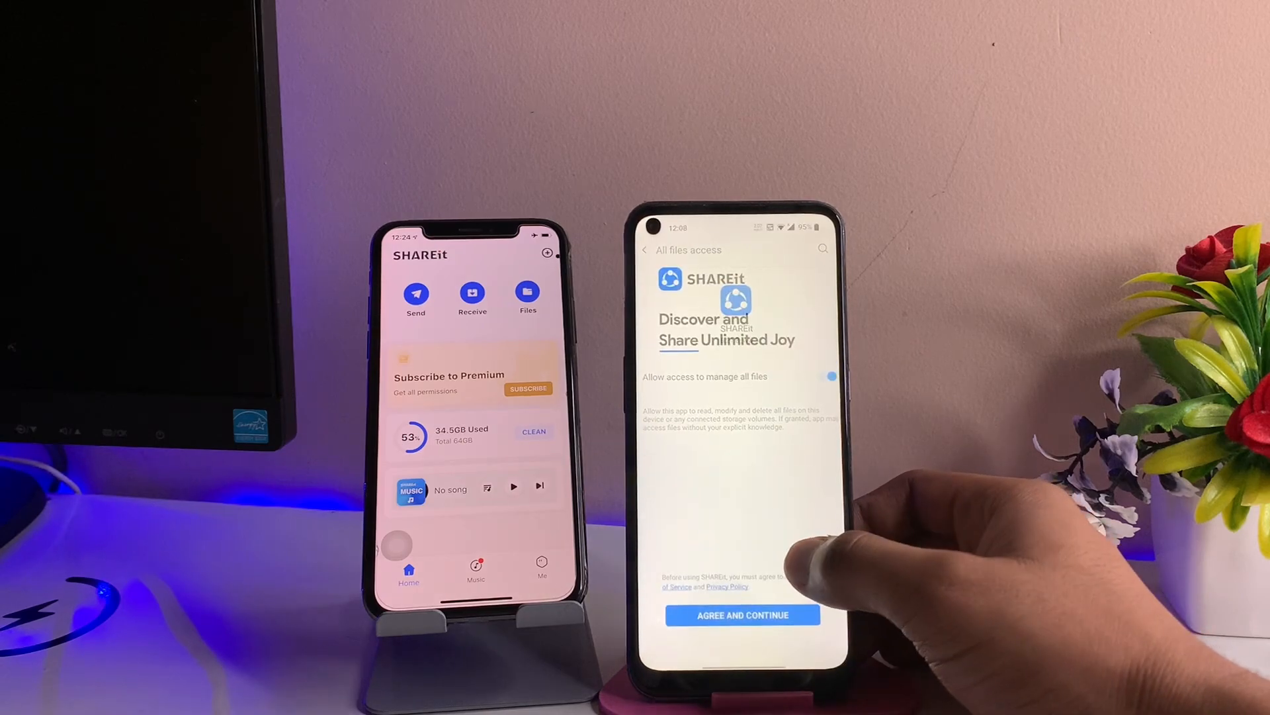
left_click(742, 615)
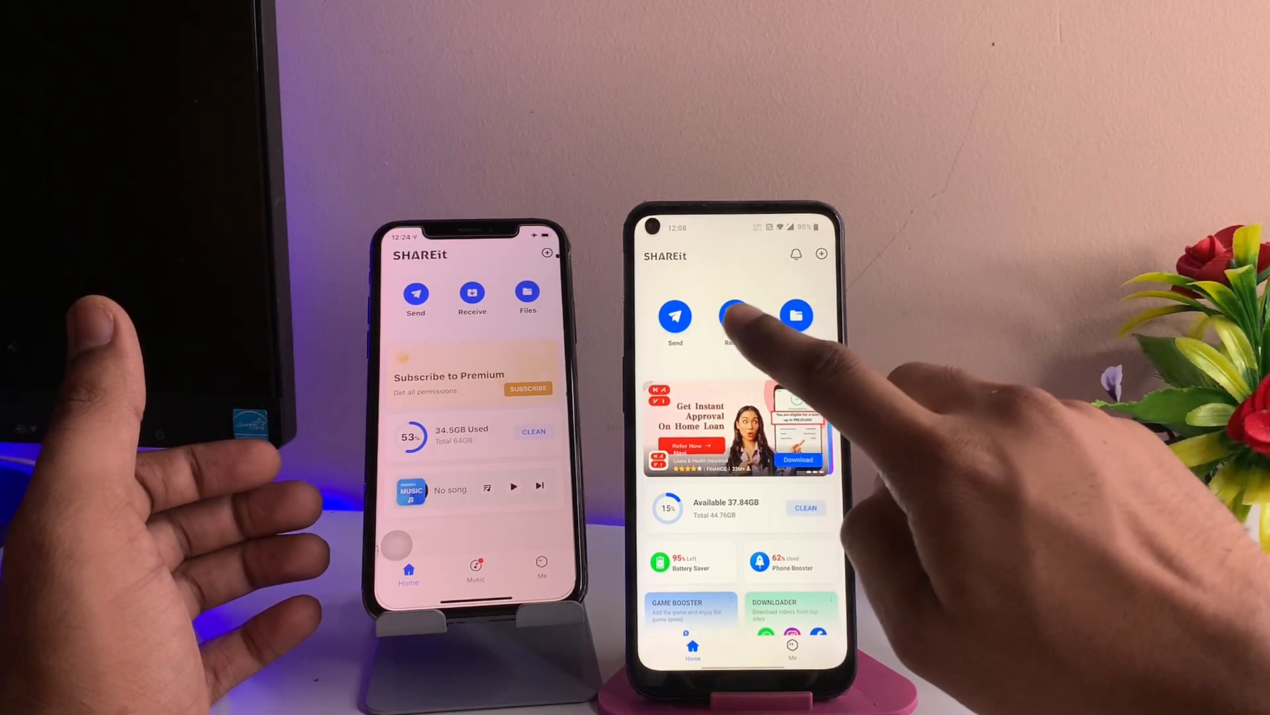
Start receiving on Android, allowing location 'While using the app' to show the QR code
left_click(729, 316)
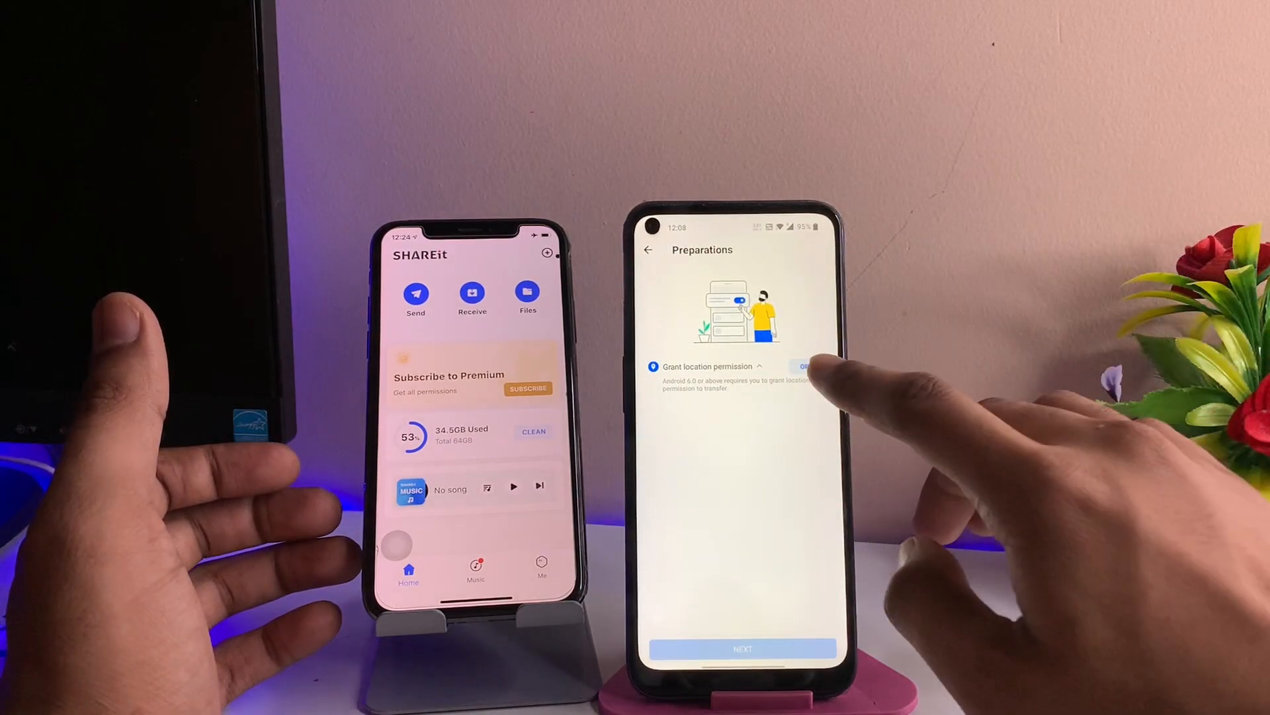
left_click(802, 366)
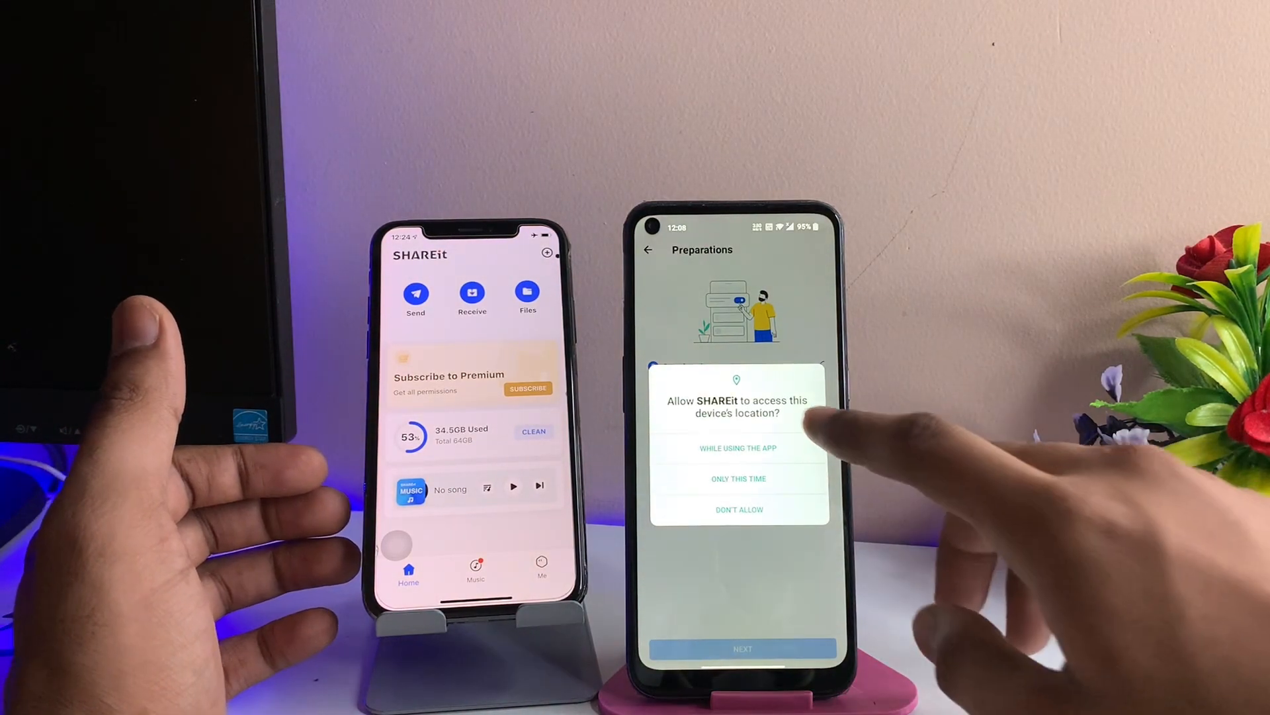
left_click(739, 448)
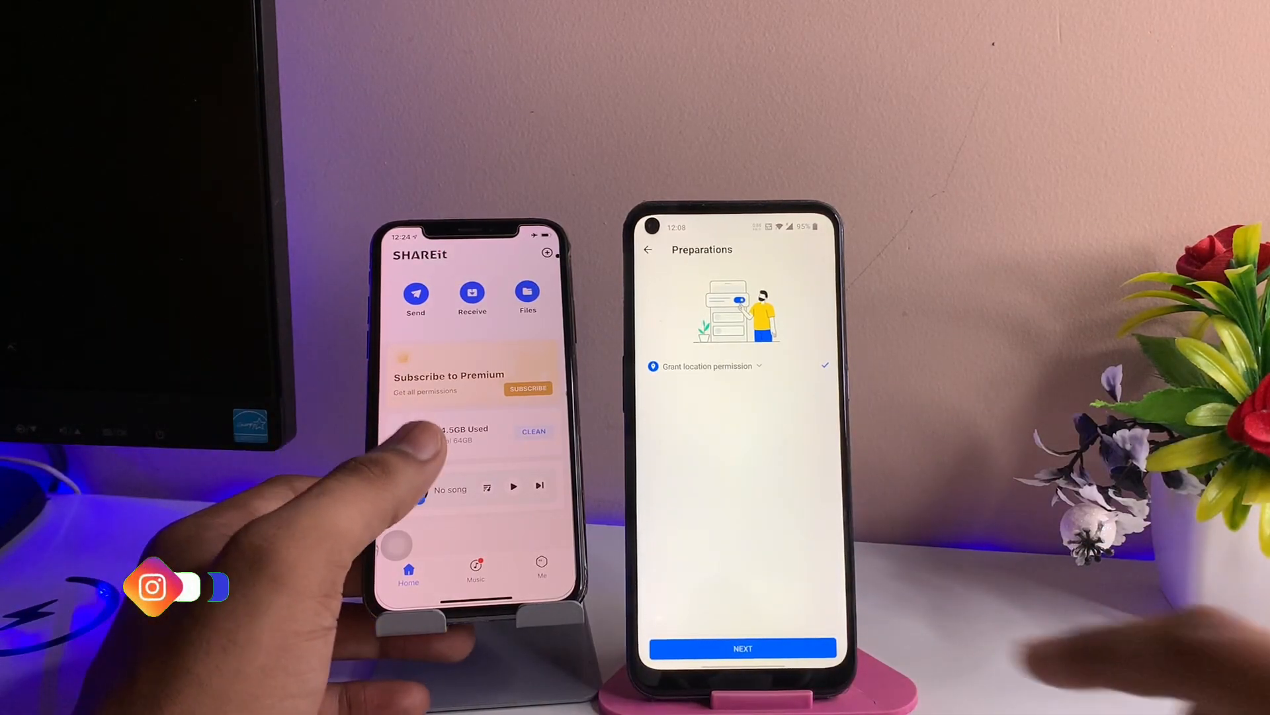
left_click(743, 649)
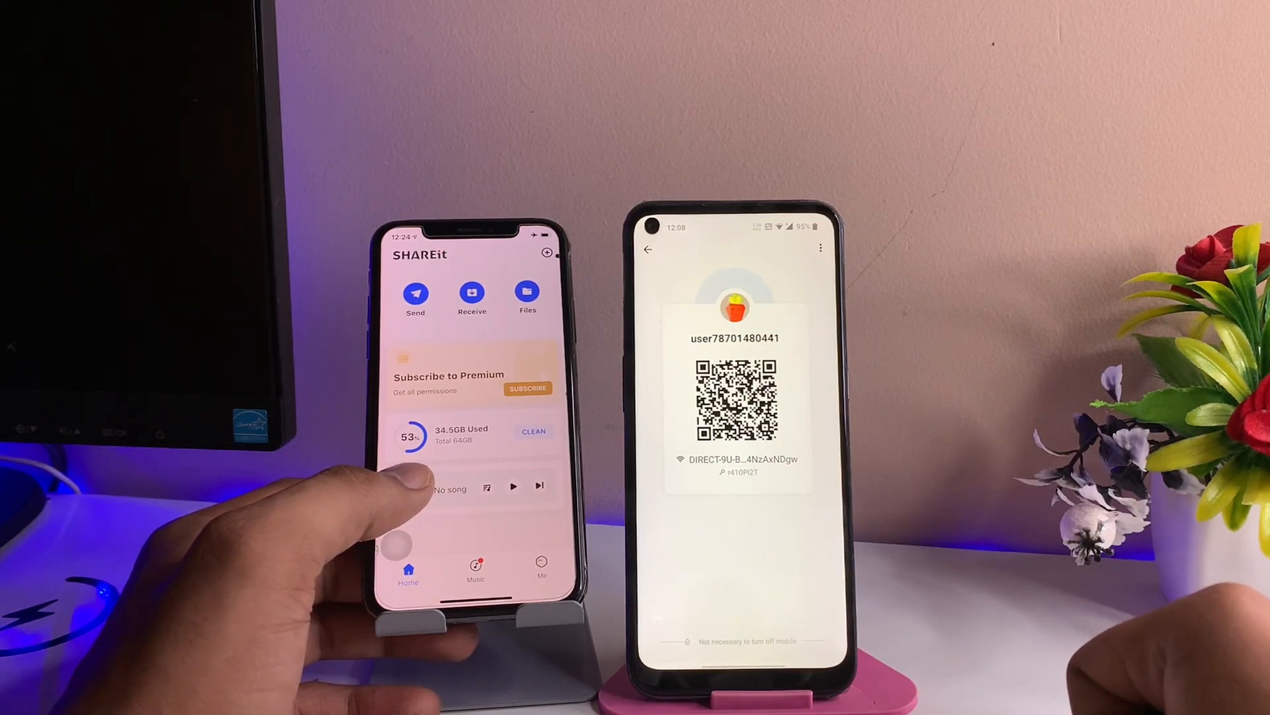
Start sending on the iPhone and connect it to the Android phone
left_click(415, 299)
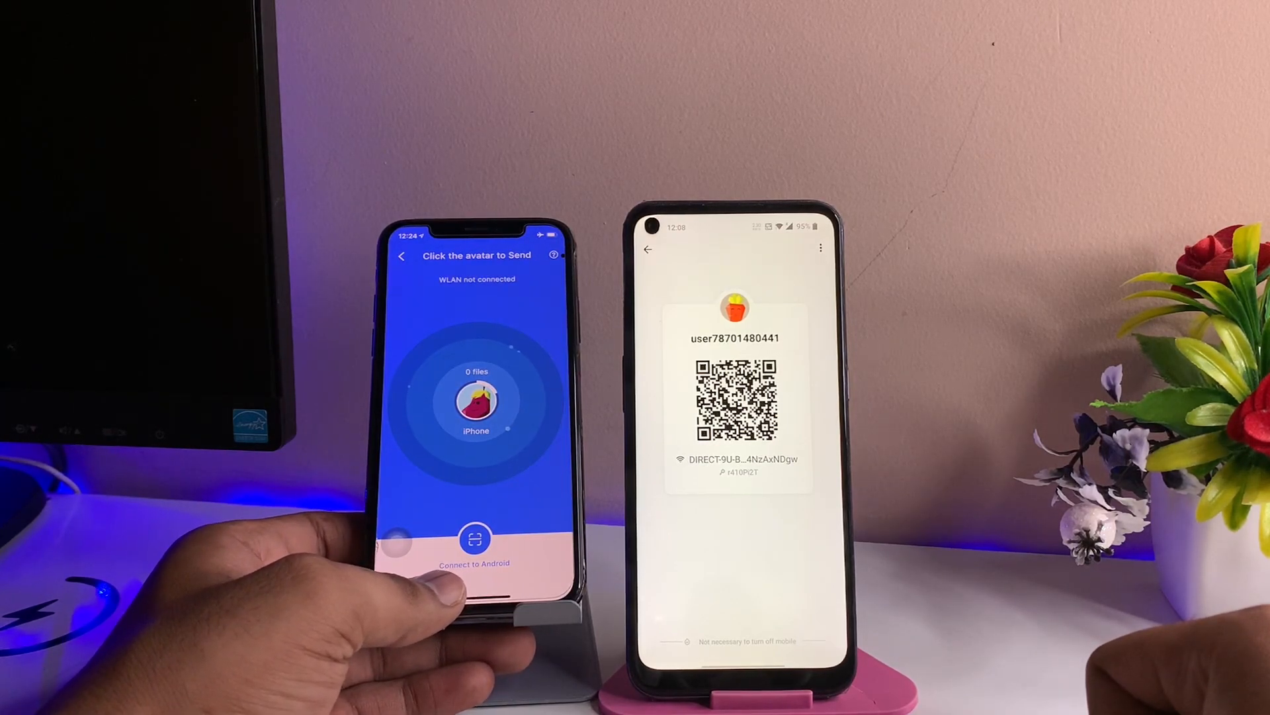
left_click(476, 538)
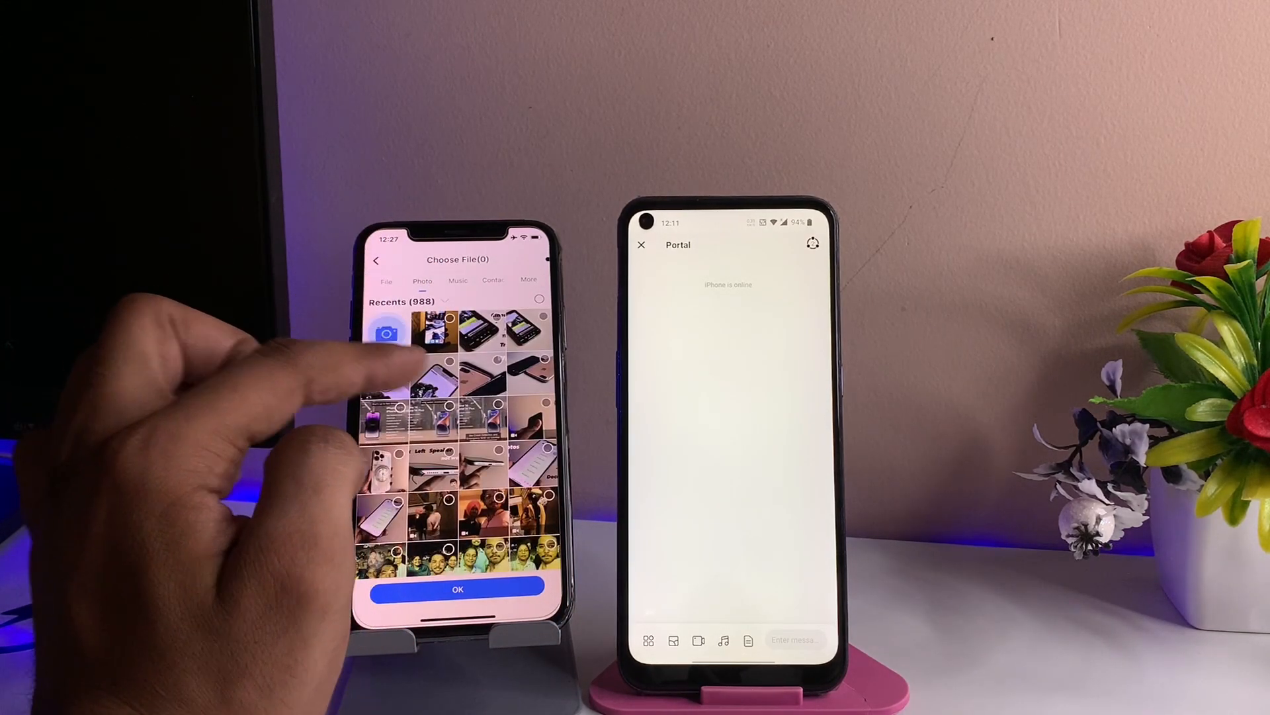
Select two iPhone photos in the photo picker to send to Android
scroll("down", 3)
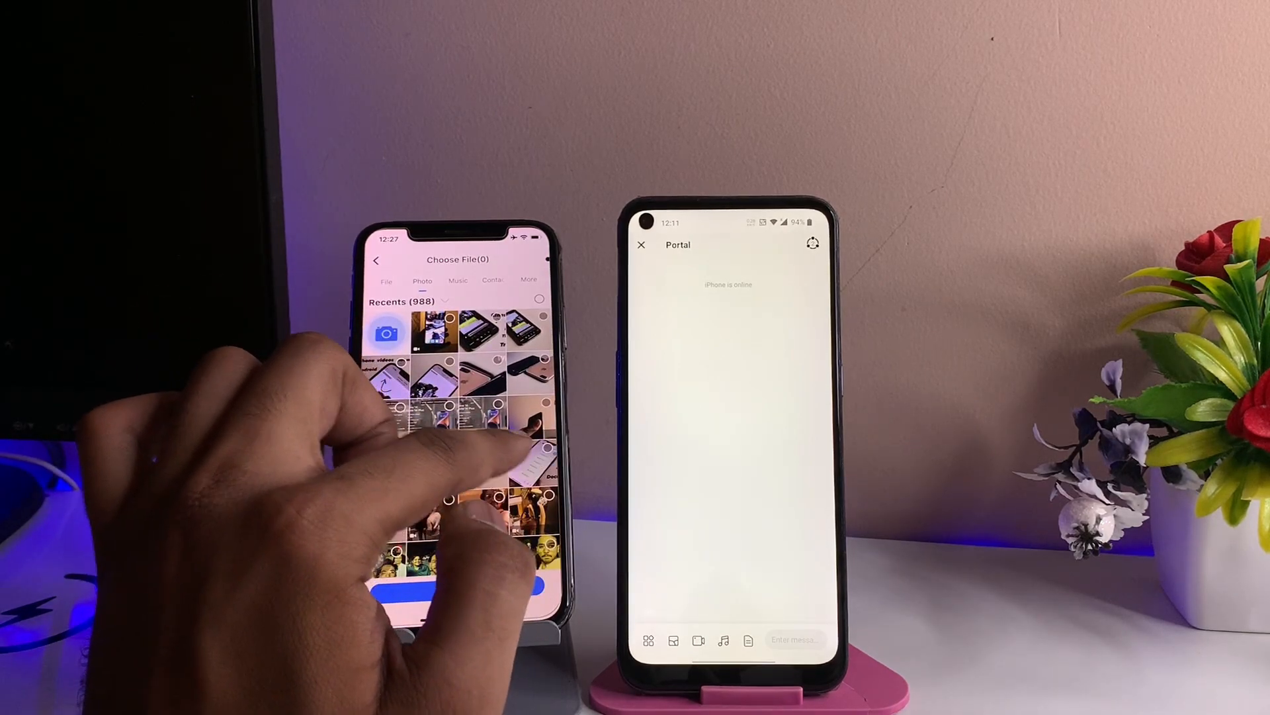
left_click(499, 450)
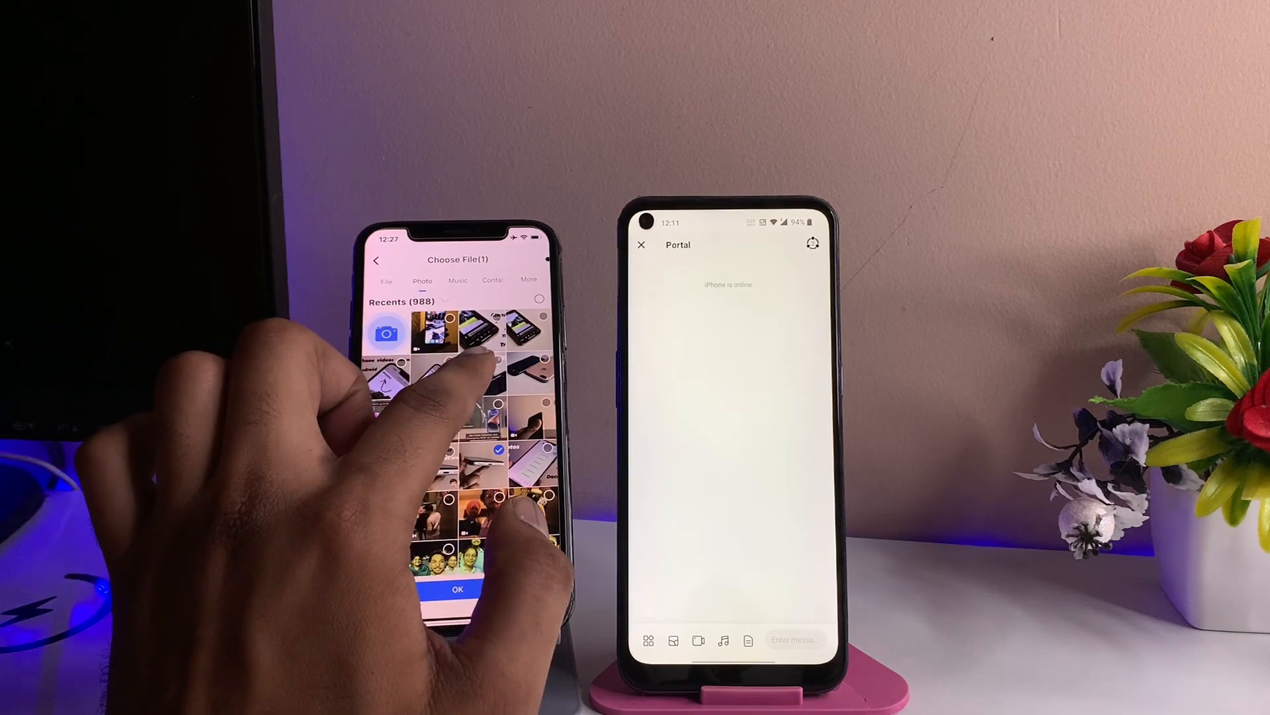
left_click(458, 588)
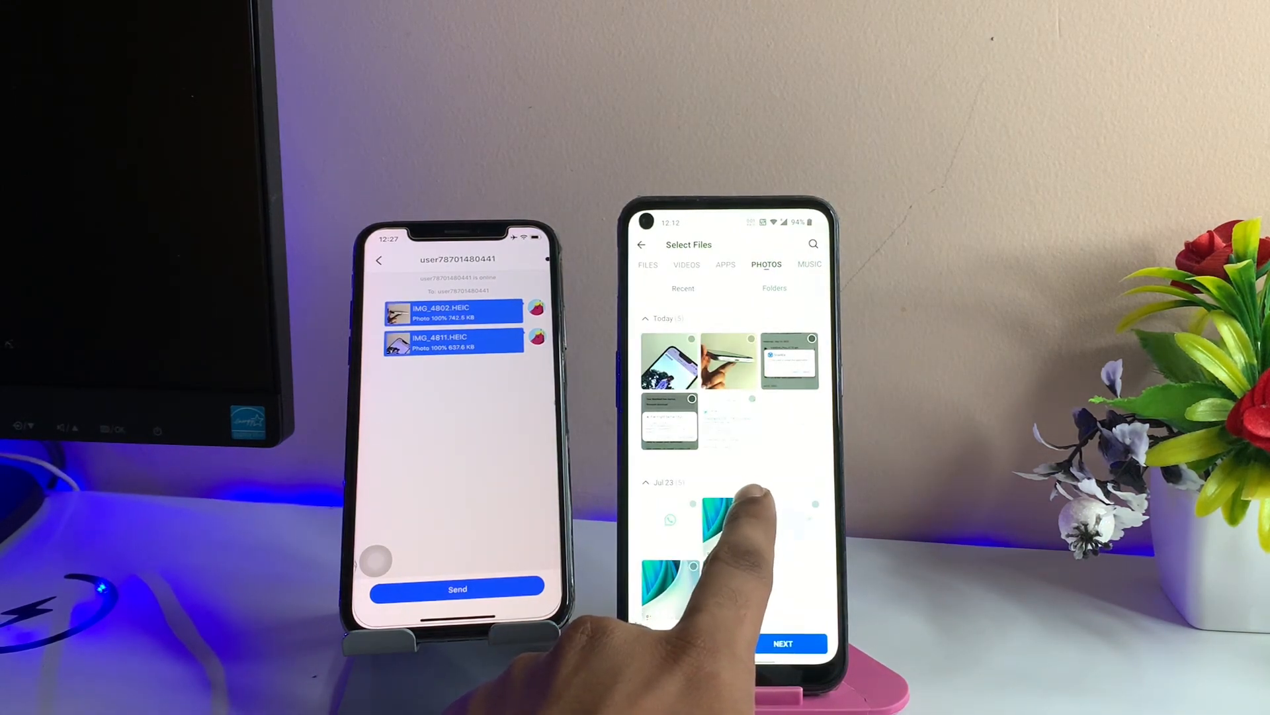
Select a green Jul 23 screenshot on Android and send it to the iPhone
left_click(730, 523)
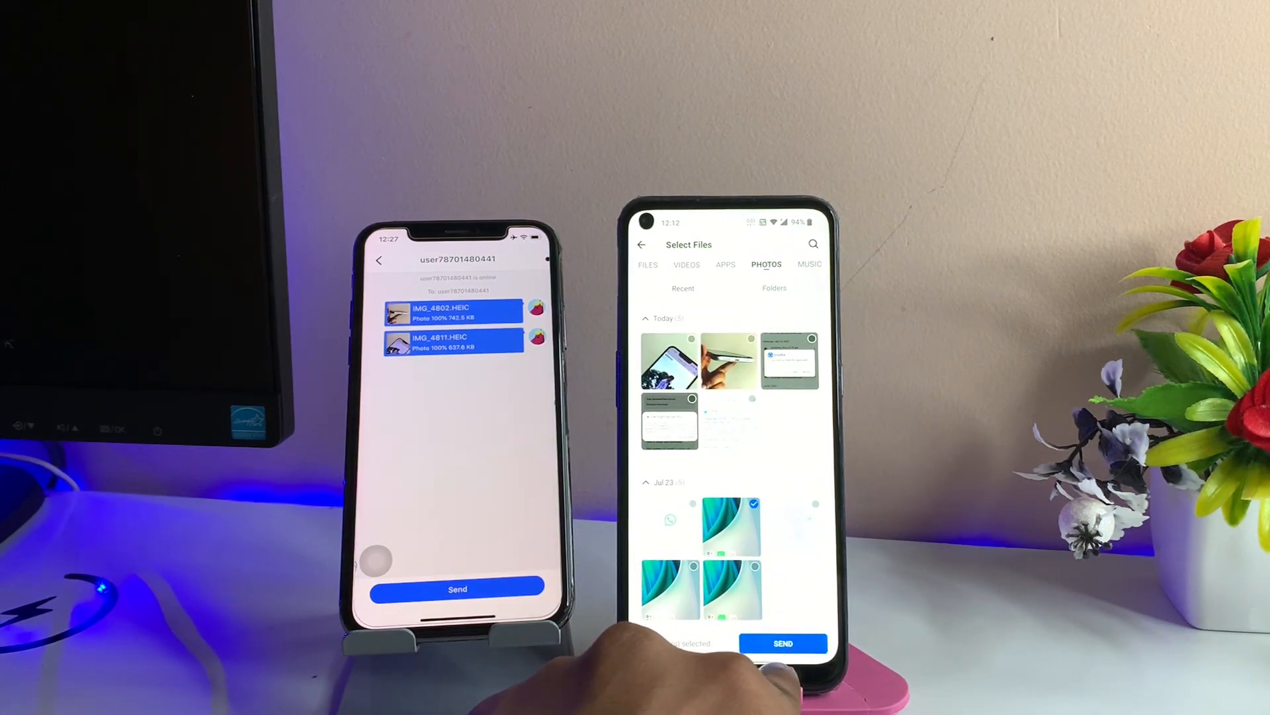
left_click(783, 642)
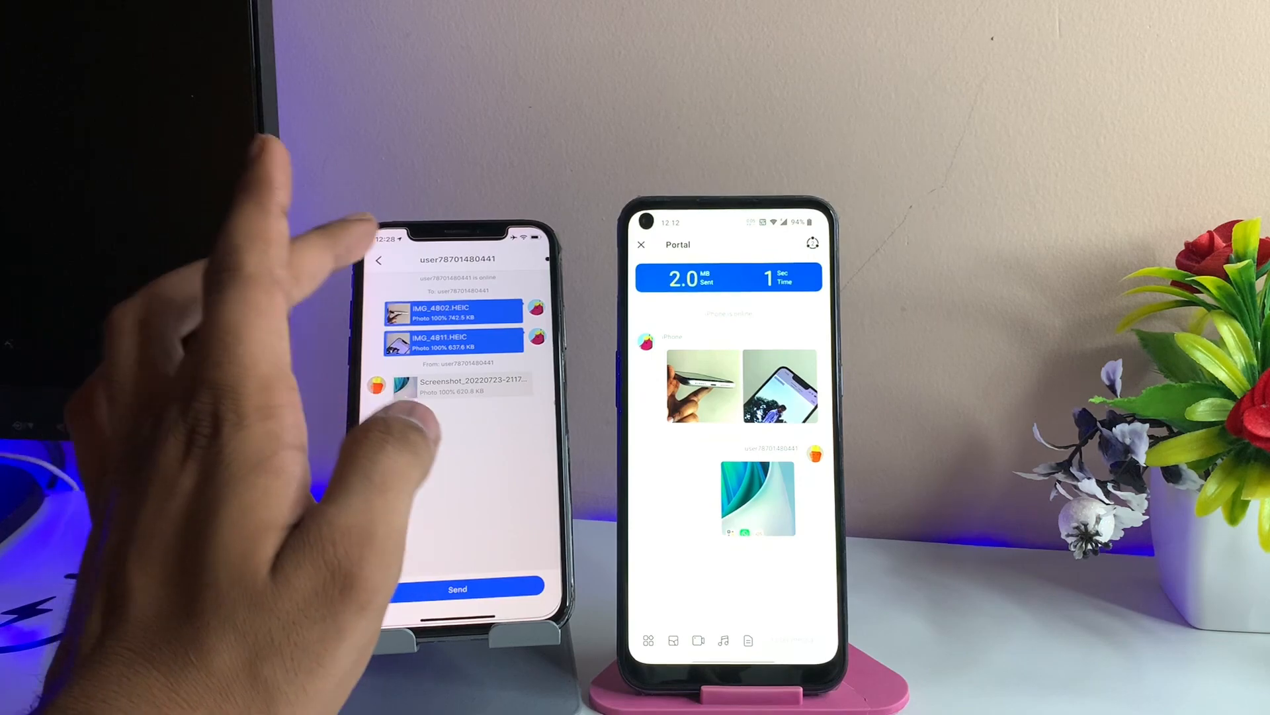
mouse_move(405, 446)
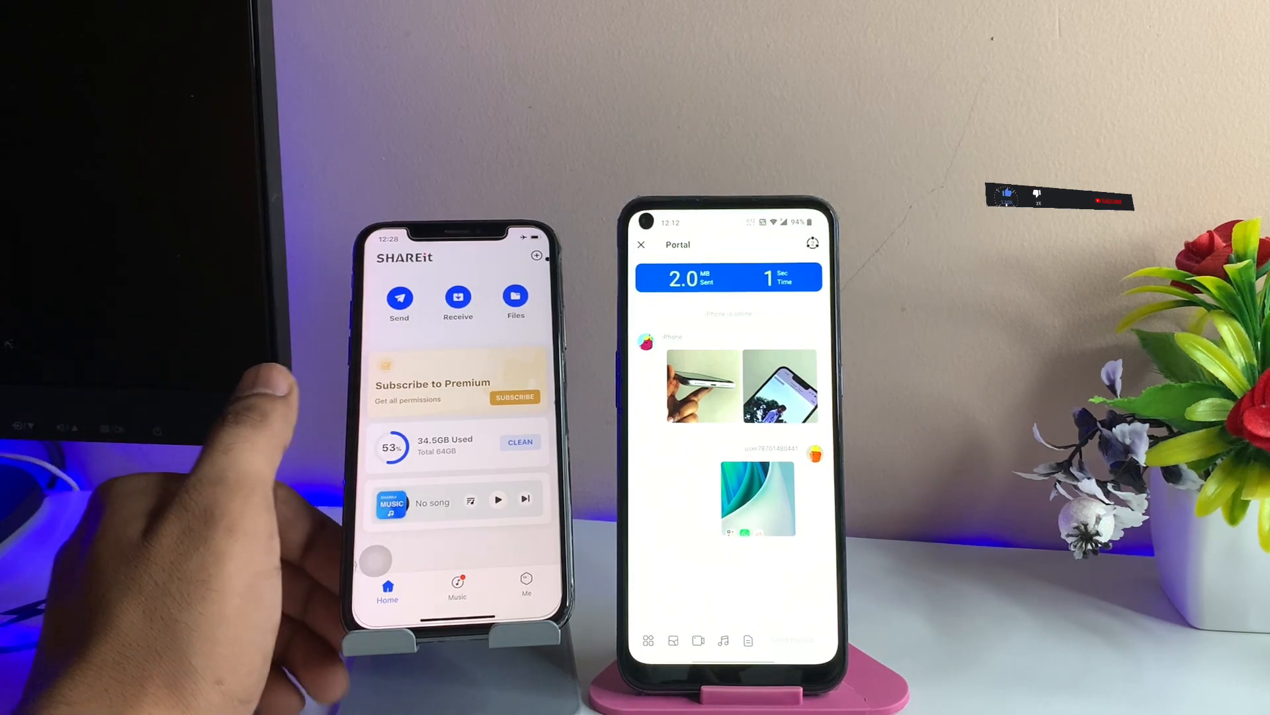
Switch the iPhone to the Me tab showing History, Feedback, FAQ and Settings
left_click(526, 583)
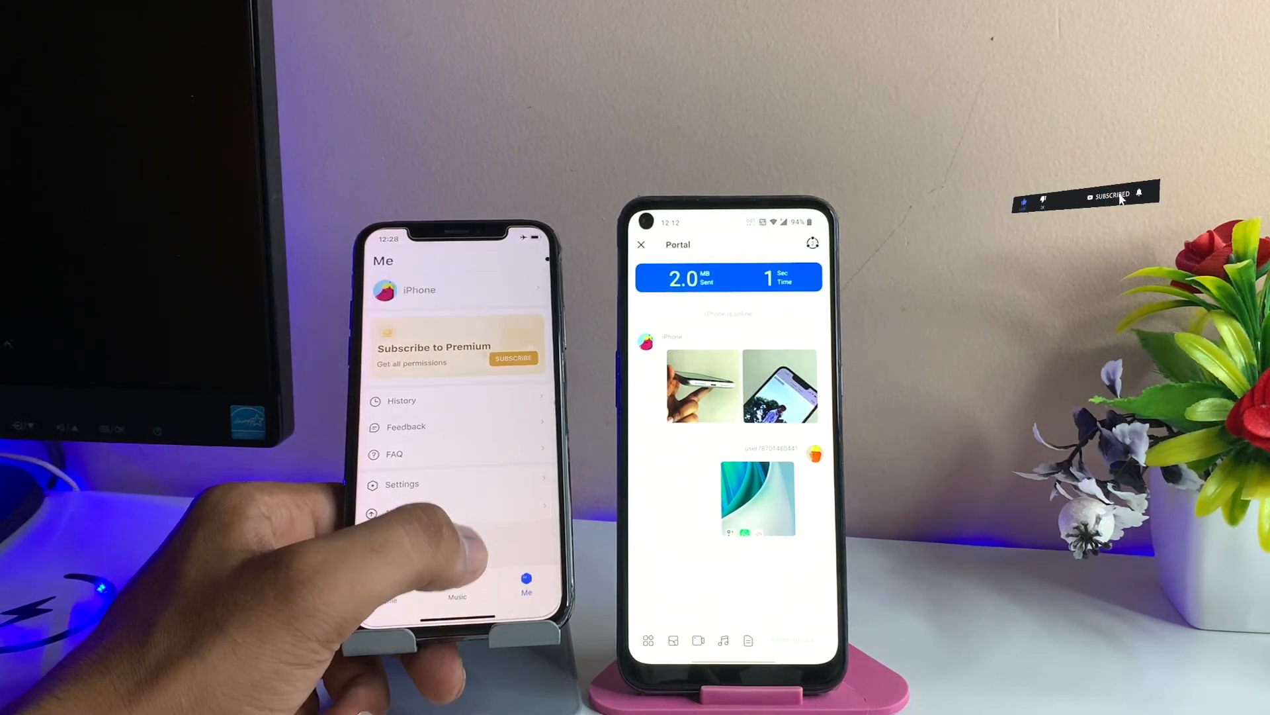